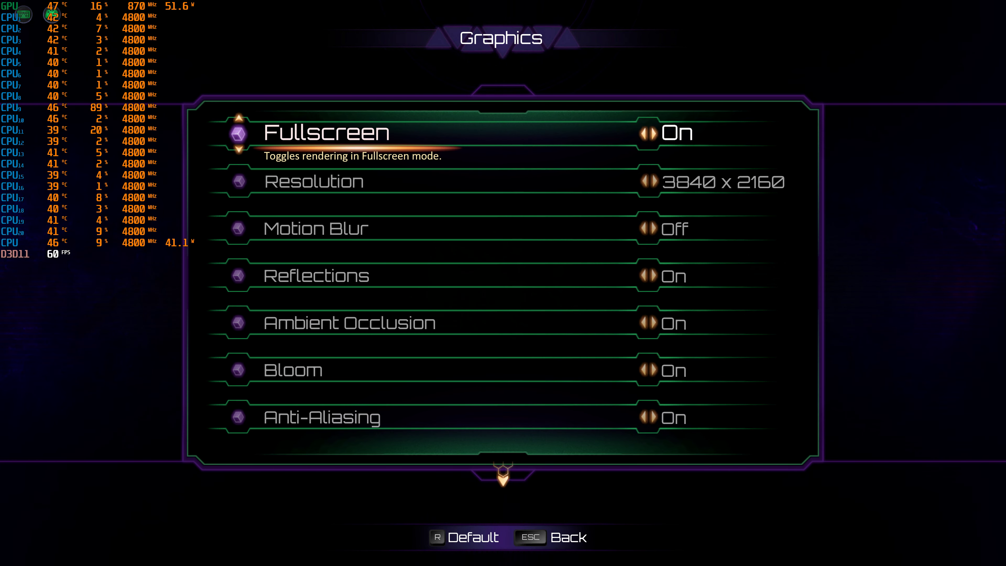
mouse_move(375, 238)
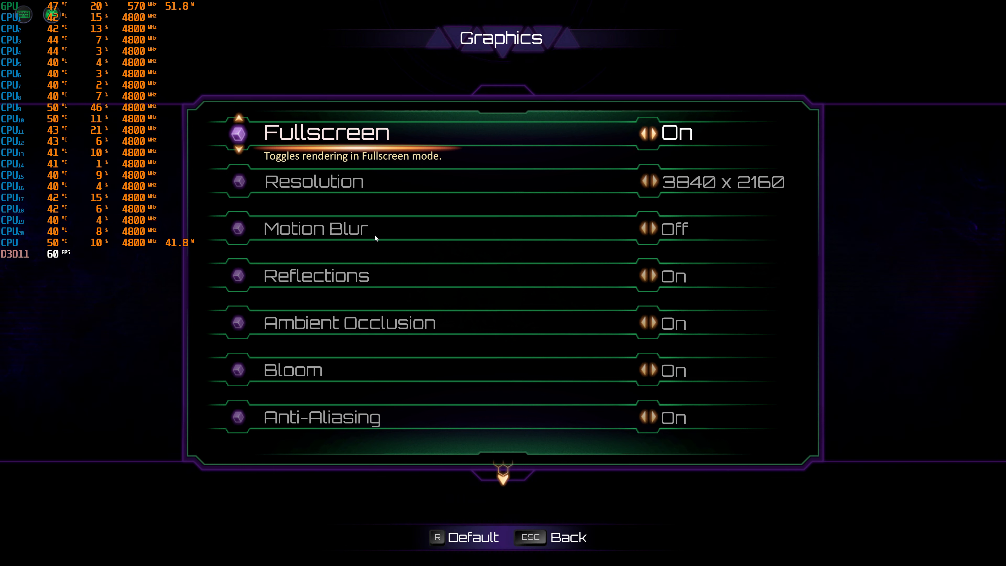
mouse_move(454, 310)
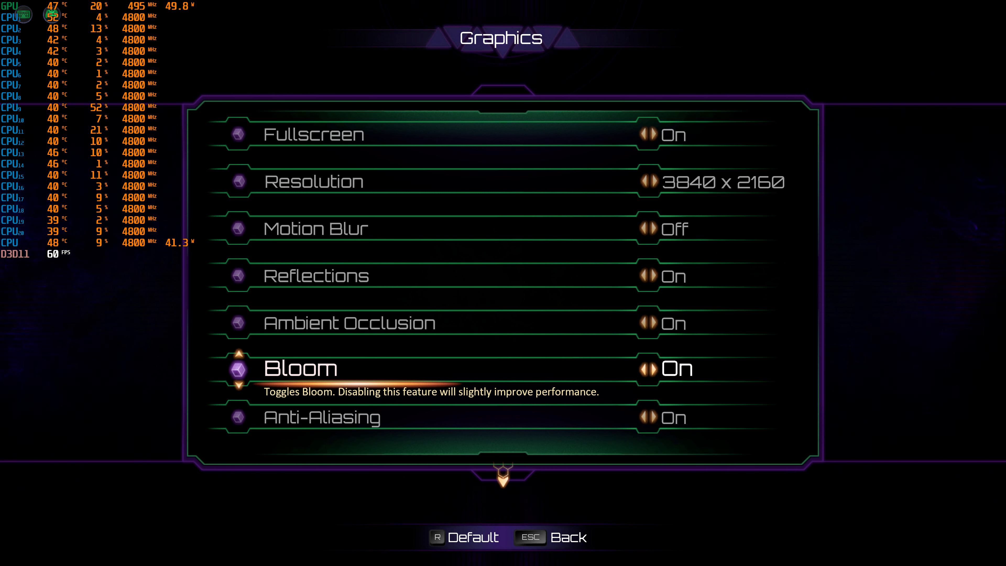
key("Down")
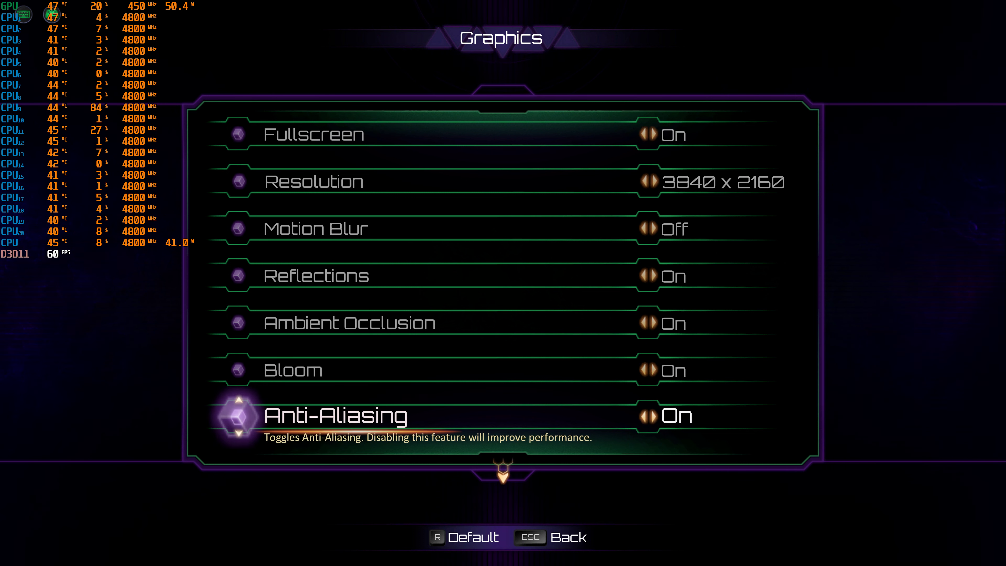